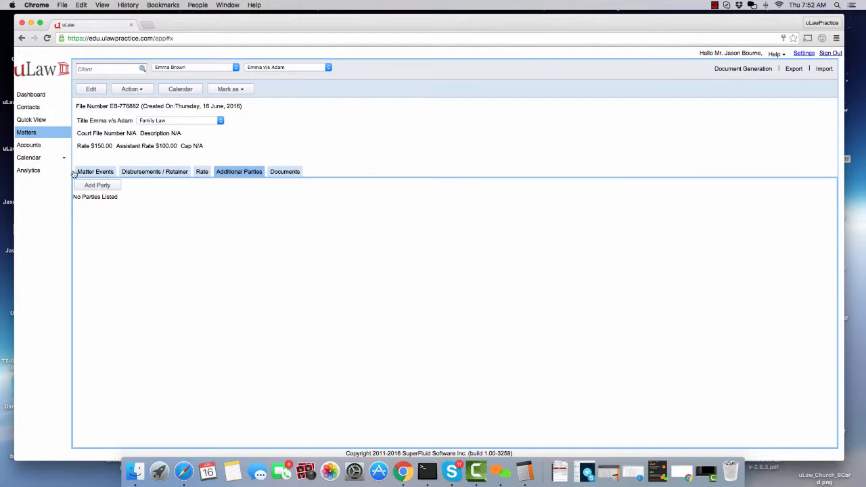
- Enter FL-12345 as the Emma v/s Adam court file number and save it
triple_click(104, 121)
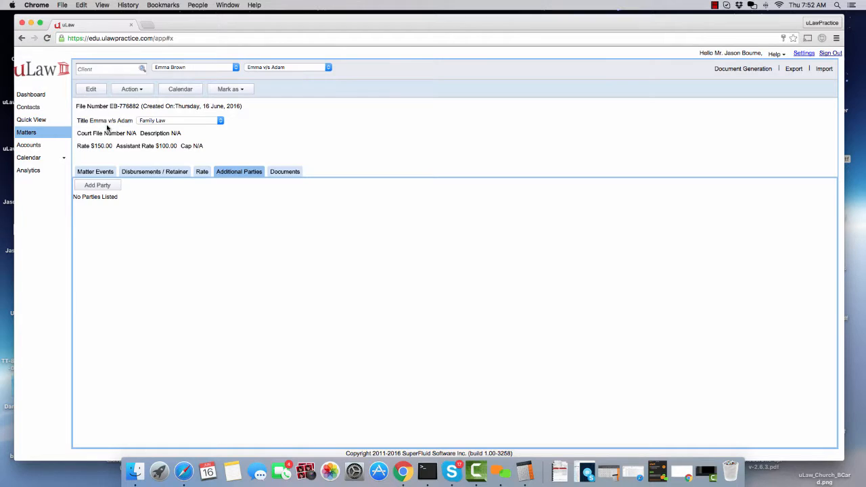
left_click(148, 134)
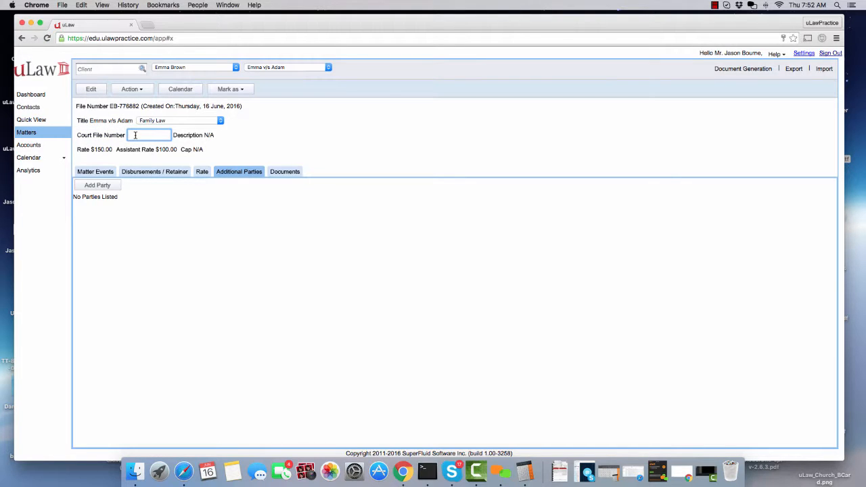
type("FL-12345")
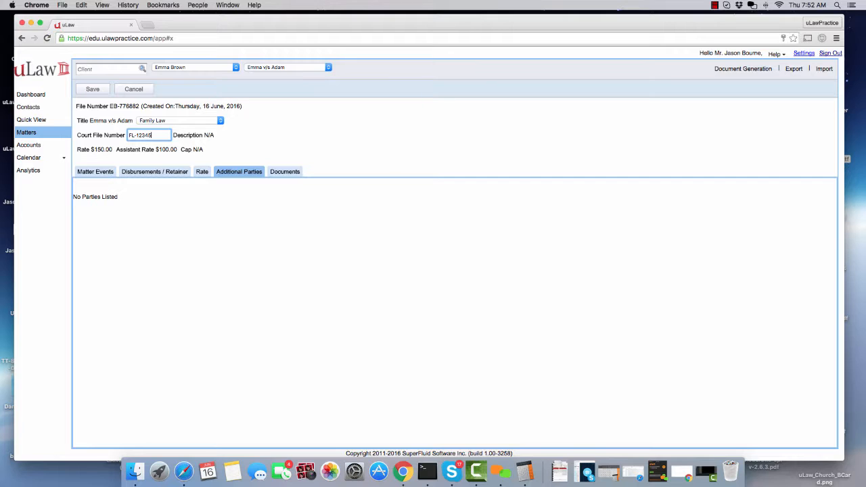
left_click(92, 89)
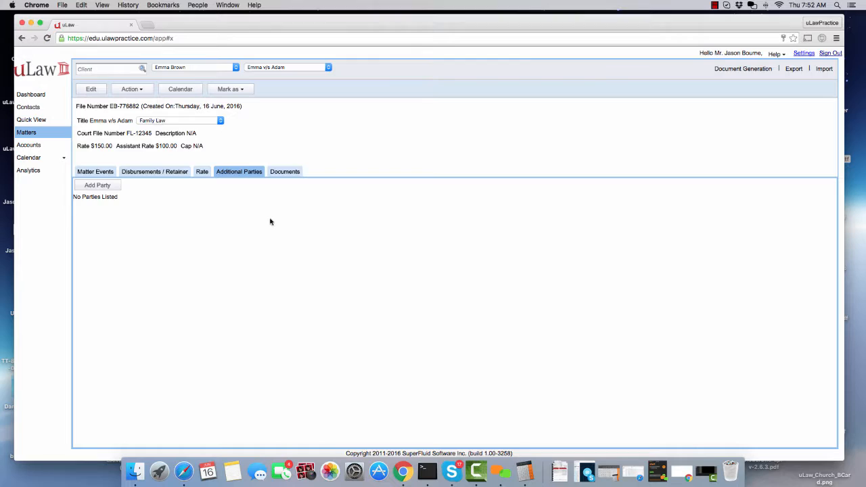
mouse_move(106, 216)
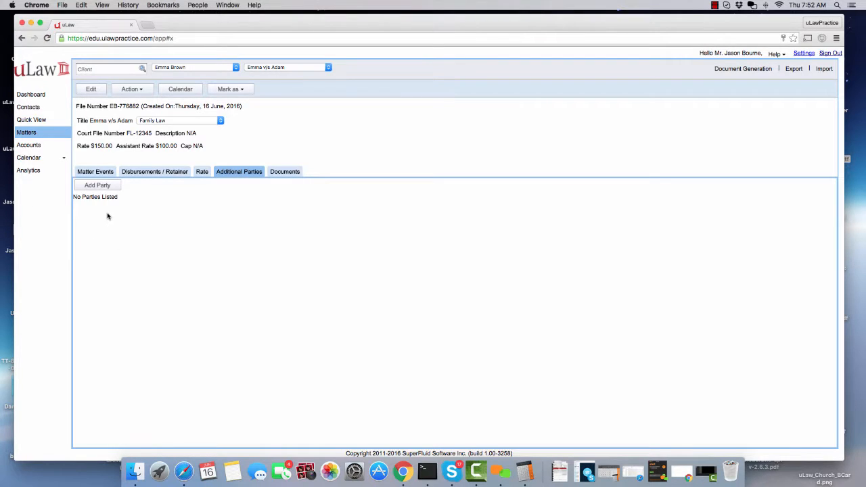
mouse_move(761, 84)
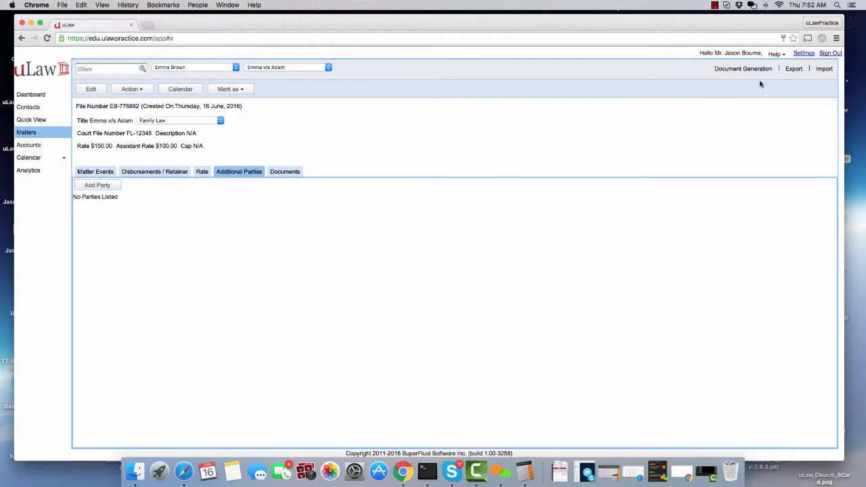
left_click(745, 69)
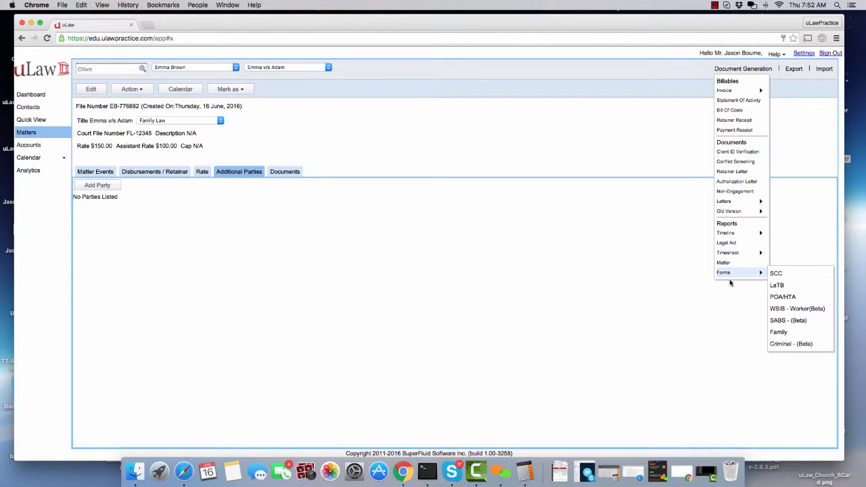
mouse_move(783, 332)
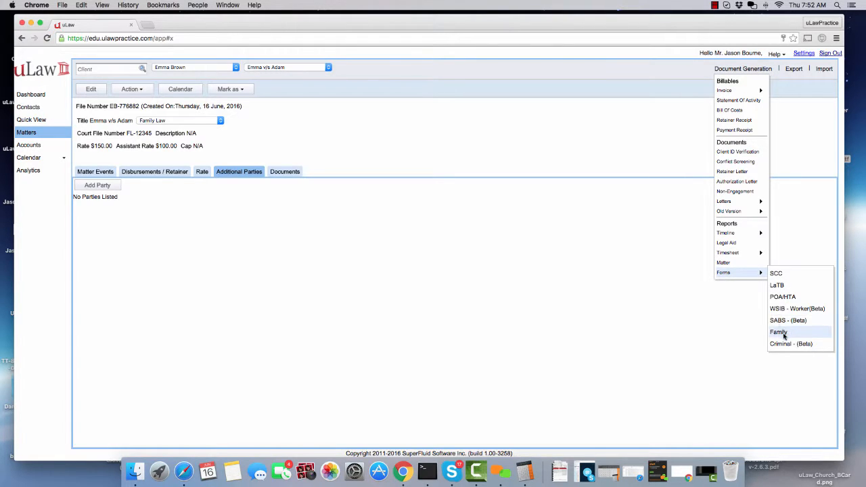
left_click(778, 332)
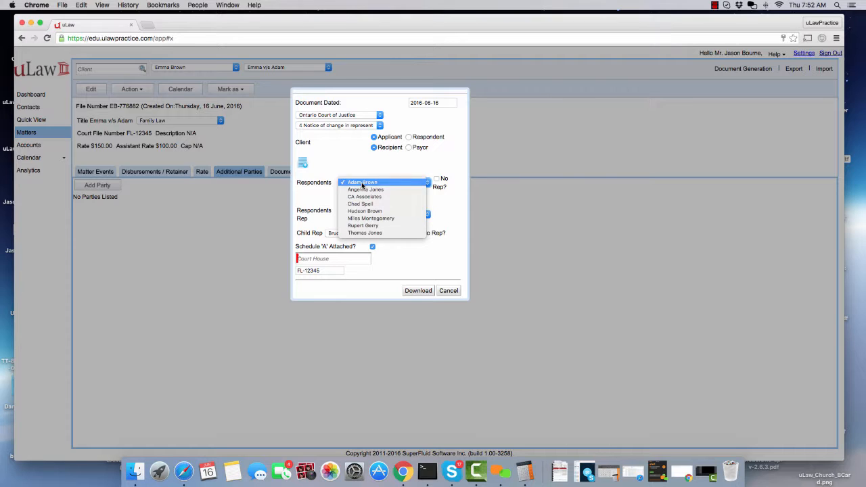
left_click(362, 182)
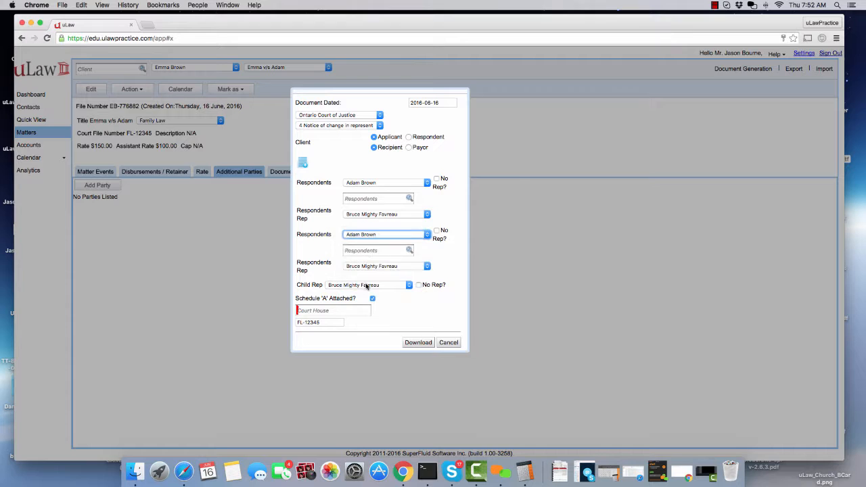
left_click(427, 214)
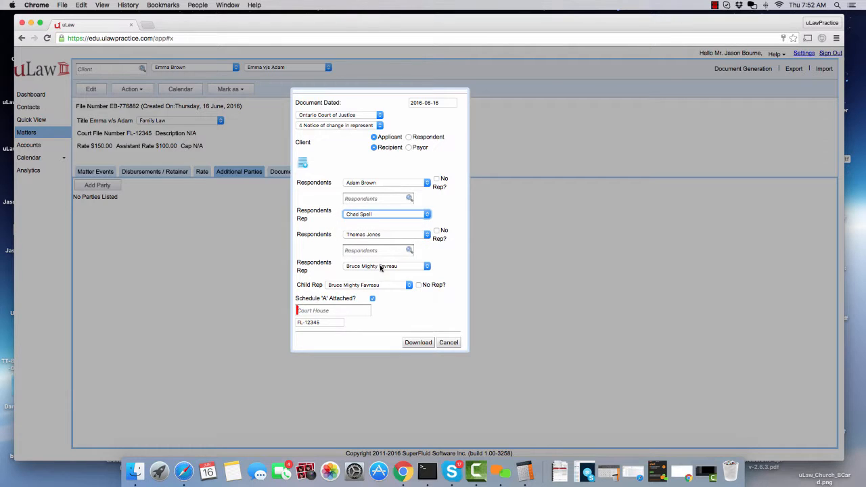
left_click(427, 266)
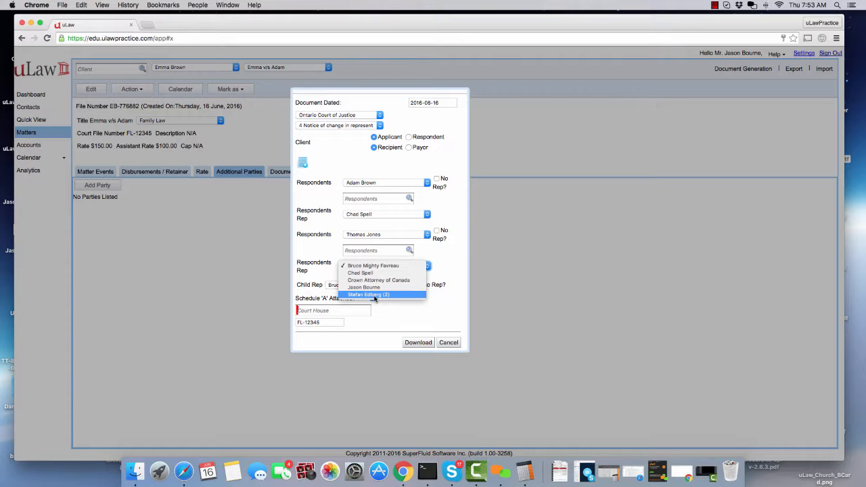
left_click(368, 294)
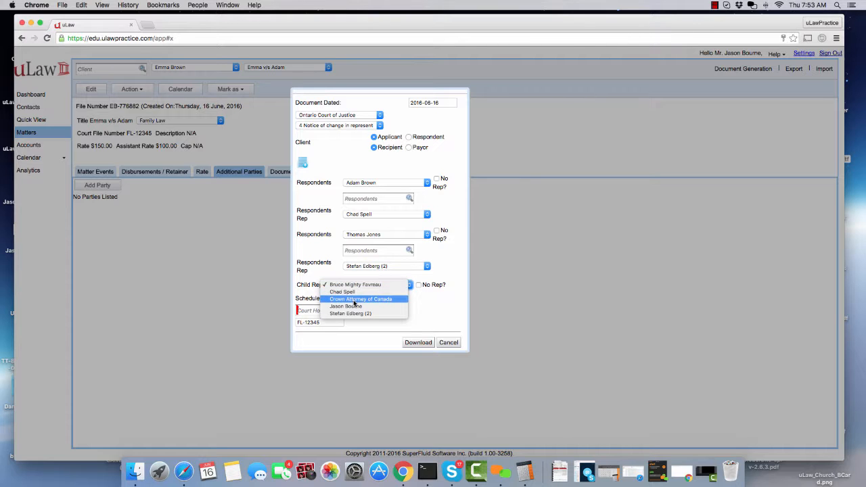
- Set Crown Attorney as children's lawyer, Ottawa courthouse, and download the Form 4 notice
left_click(361, 299)
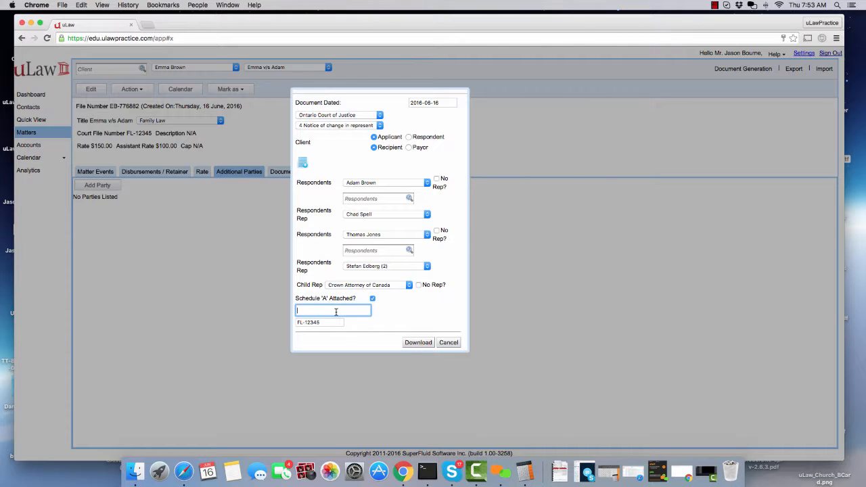
type("ottawa")
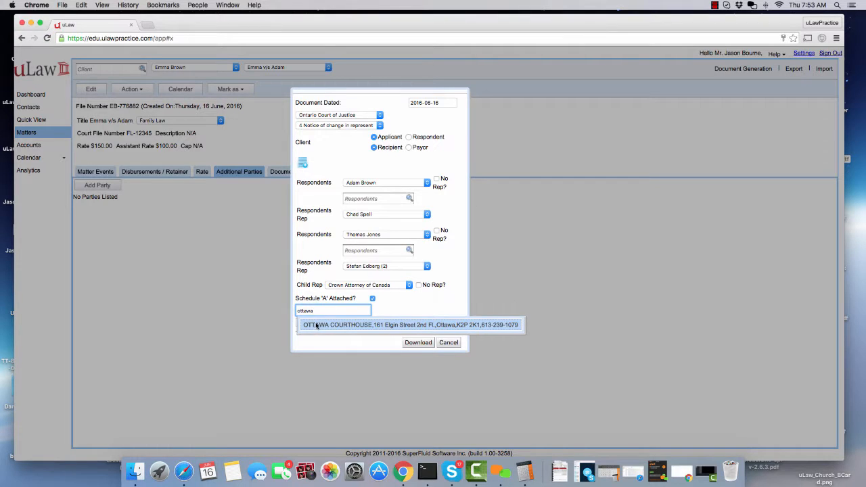
left_click(409, 325)
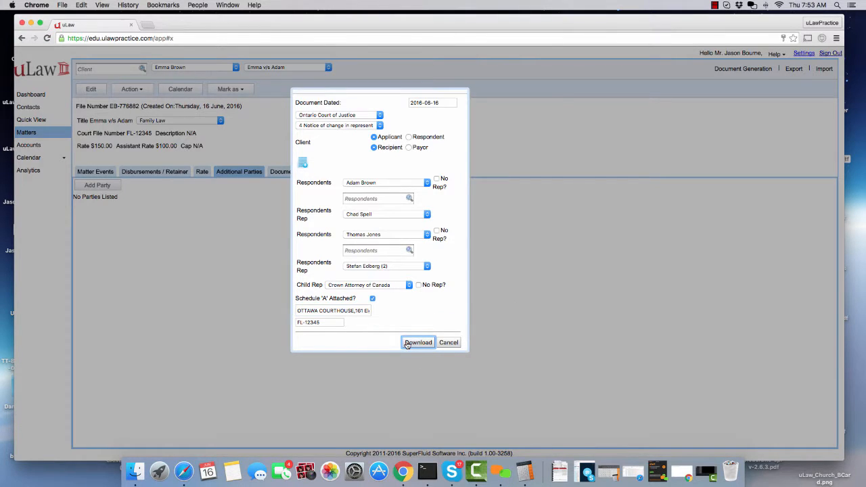
left_click(418, 343)
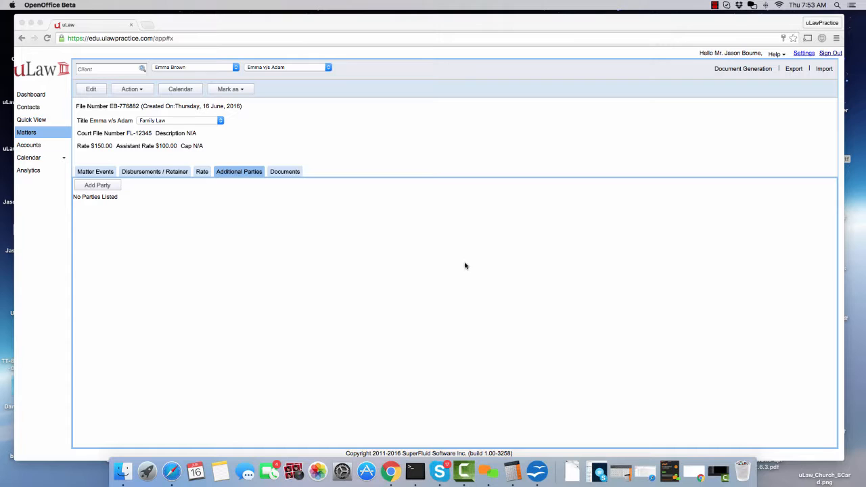
mouse_move(367, 118)
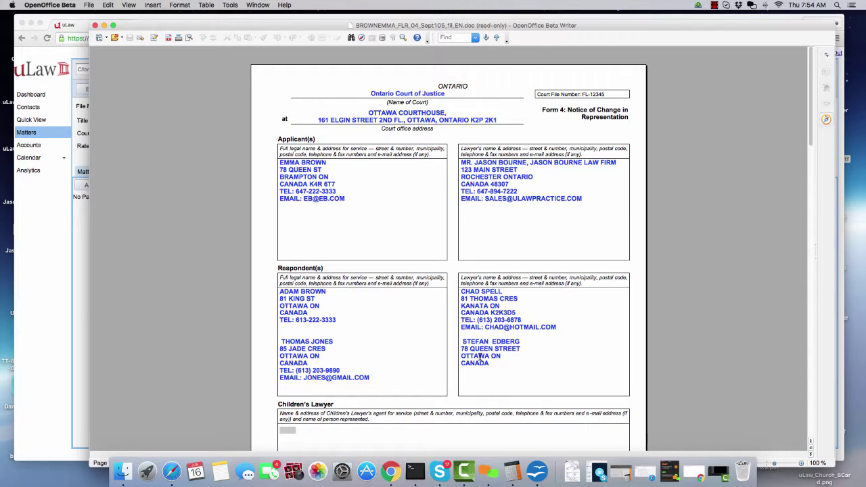
- Scroll down through the generated Form 4 notice in OpenOffice Writer
scroll("down", 3)
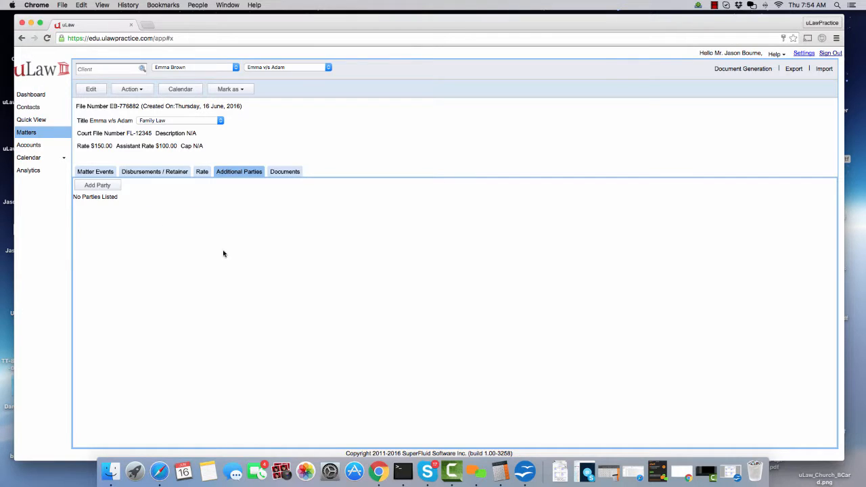
left_click(97, 185)
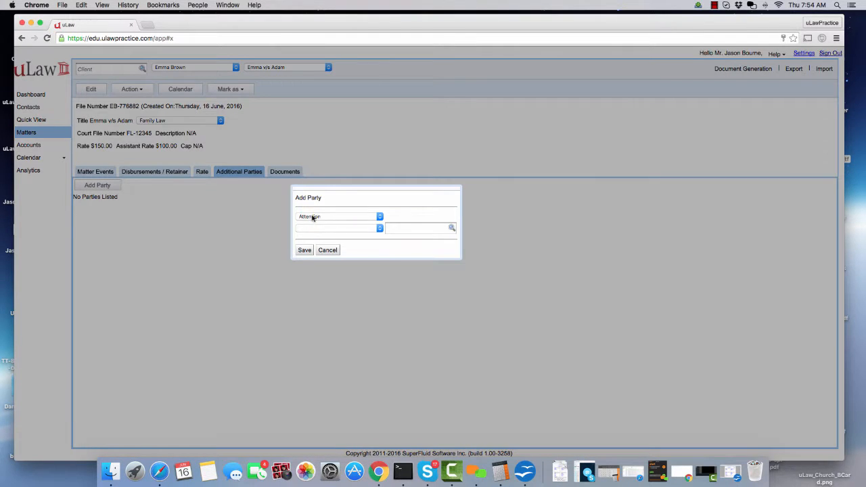
left_click(339, 228)
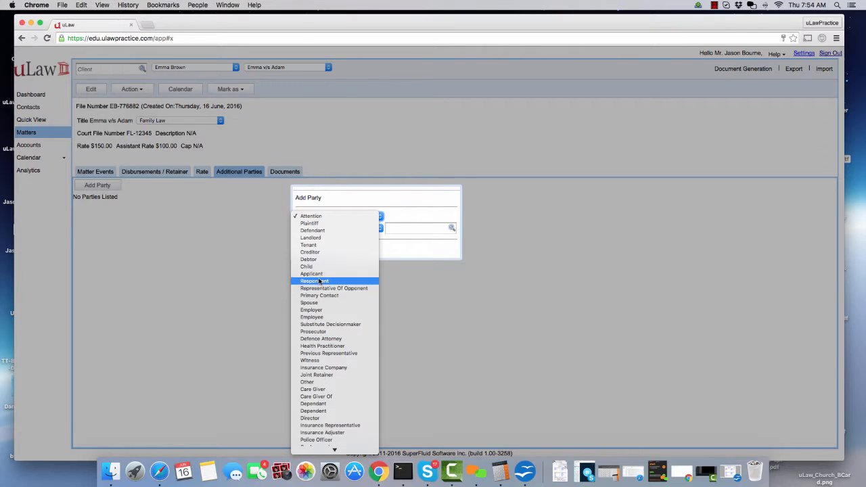
left_click(314, 281)
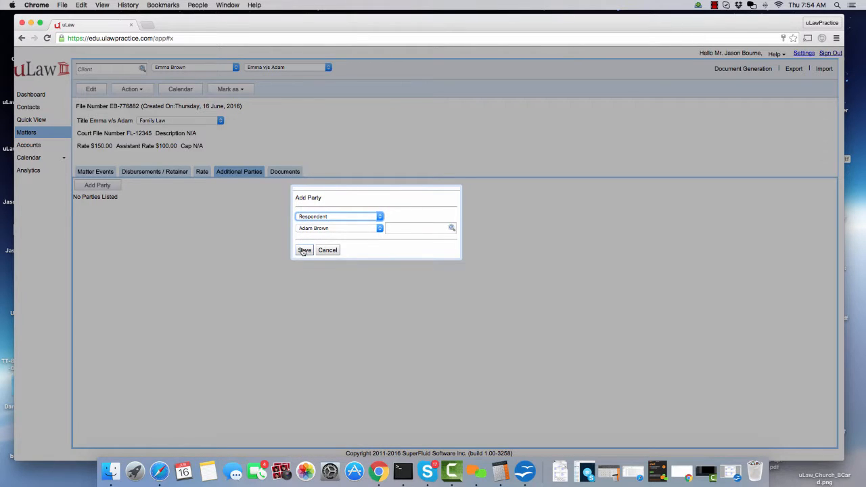
left_click(304, 250)
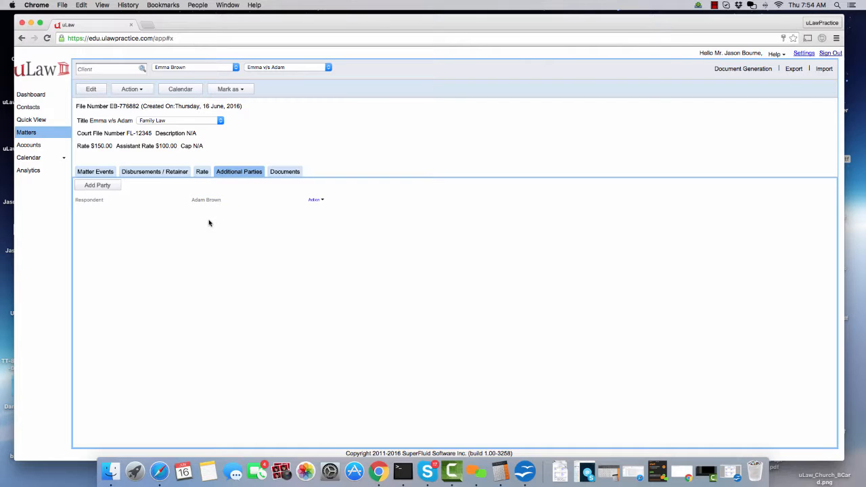
- Add Stefan Edberg as Representative Of Opponent
left_click(97, 185)
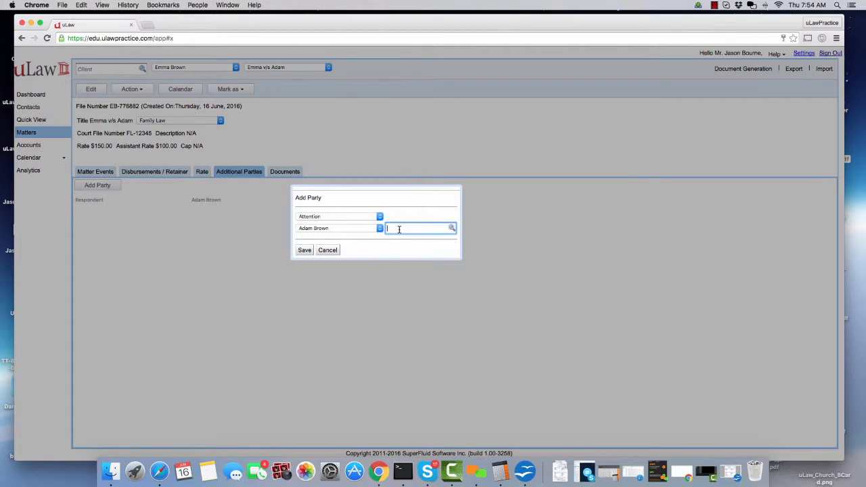
type("ste")
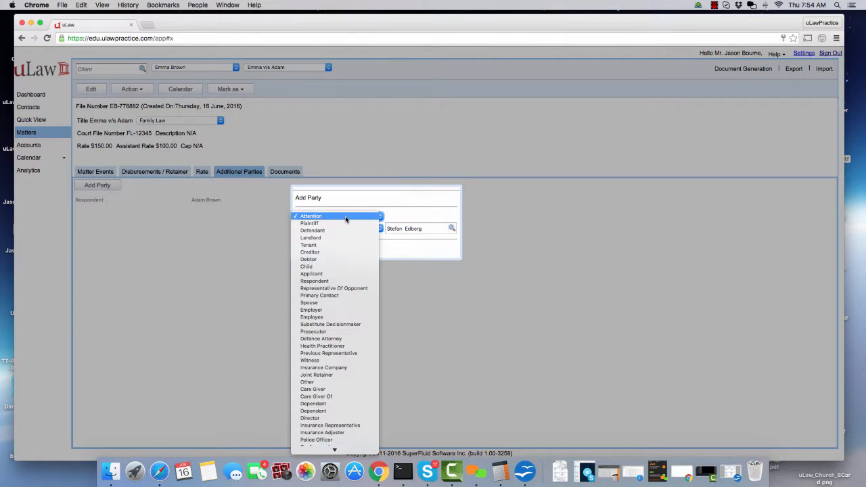
mouse_move(329, 353)
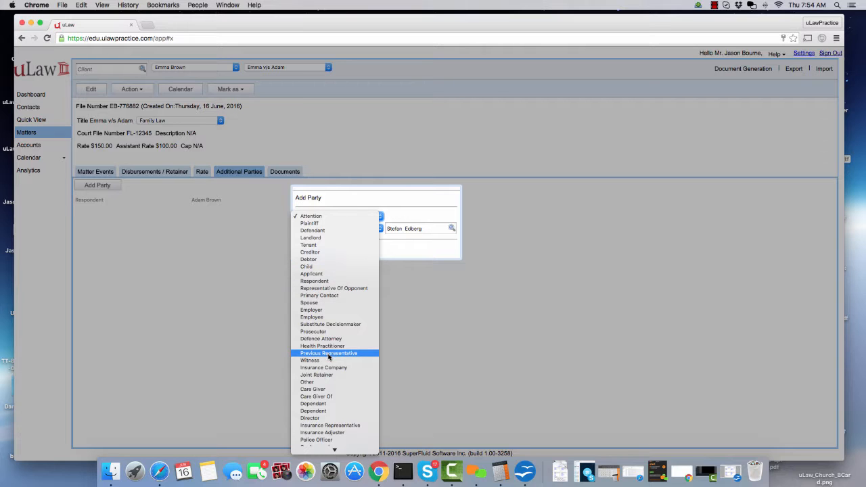
left_click(334, 288)
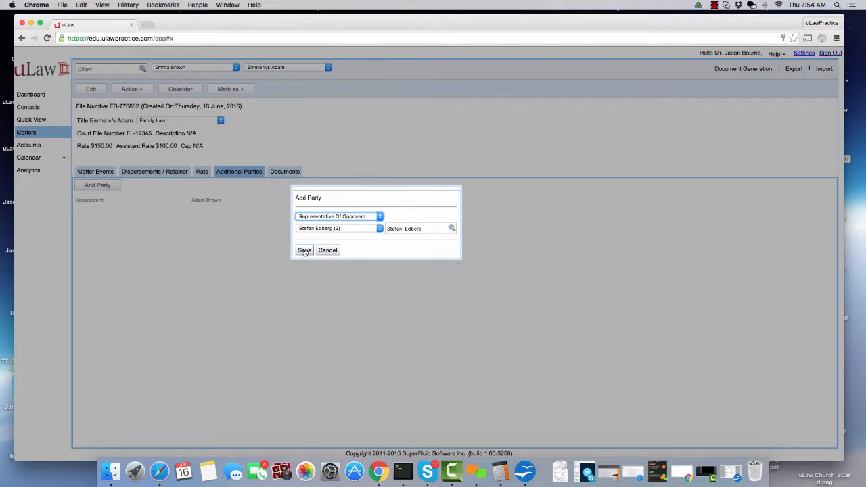
left_click(304, 250)
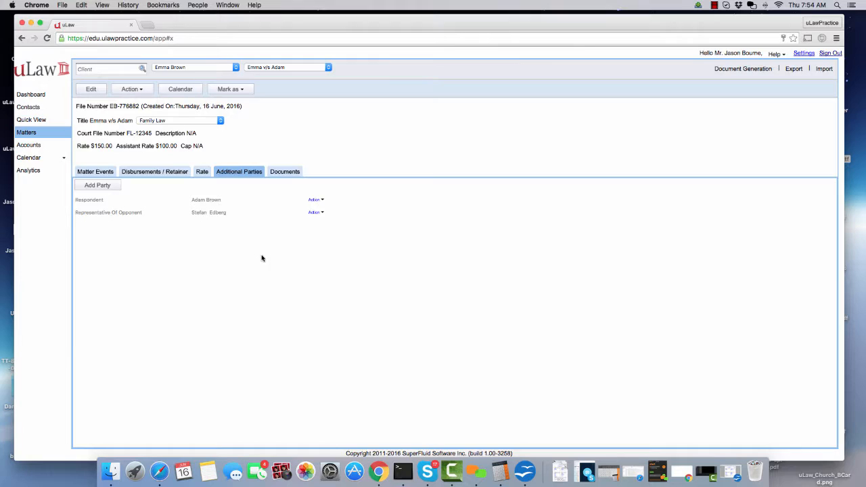
left_click(96, 185)
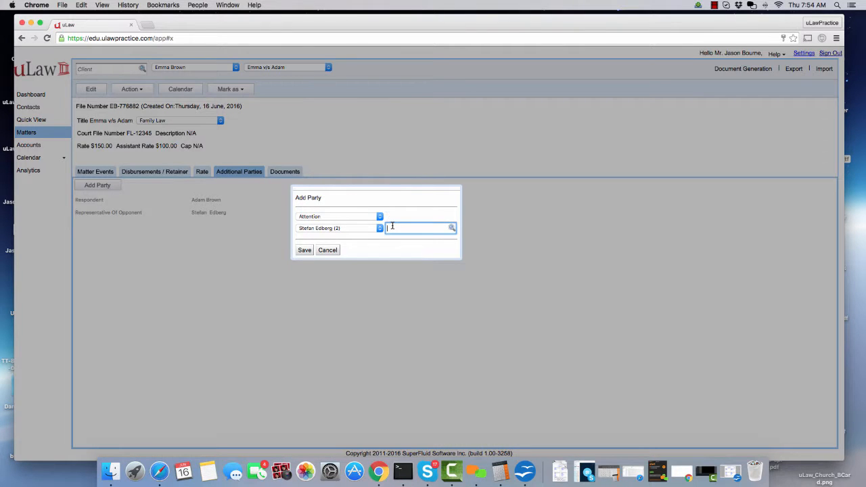
type("thom")
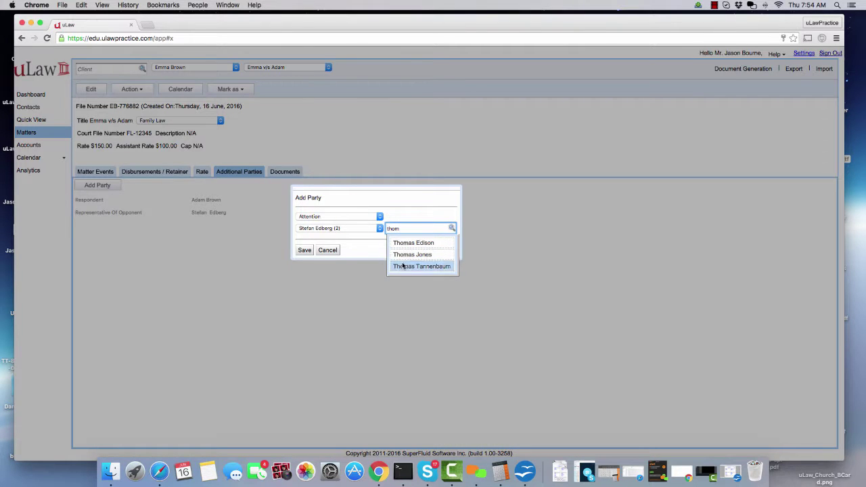
left_click(412, 254)
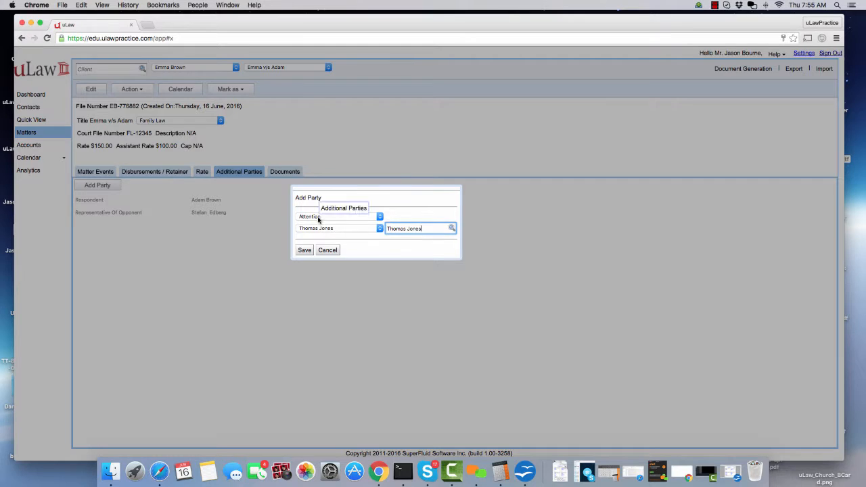
left_click(338, 216)
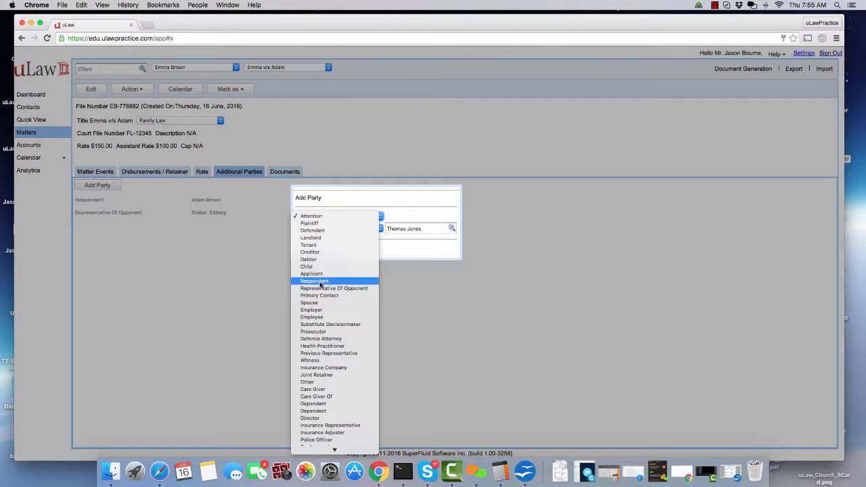
left_click(314, 281)
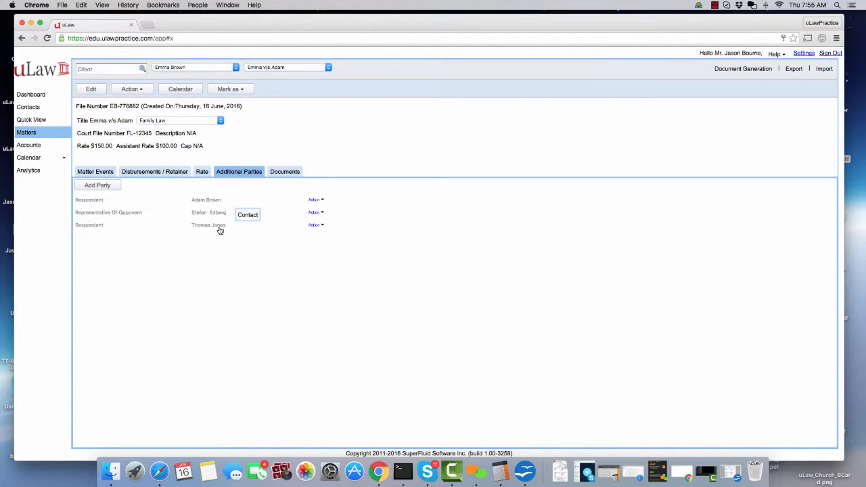
mouse_move(38, 199)
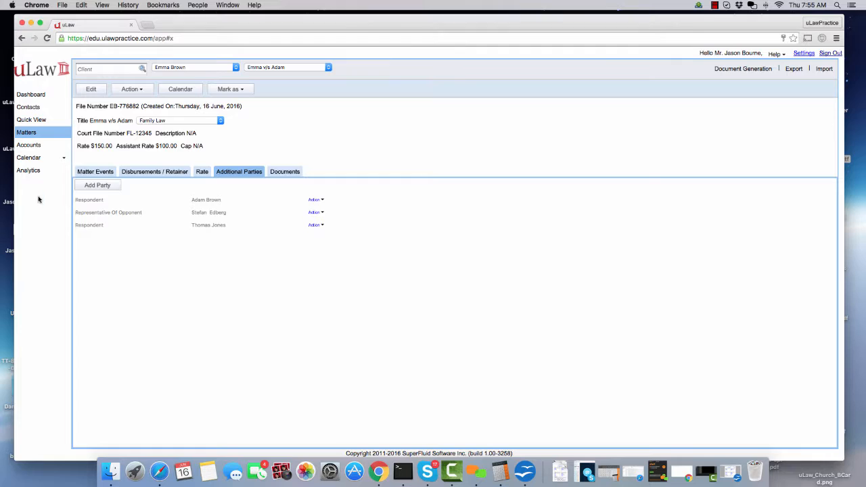
left_click(97, 185)
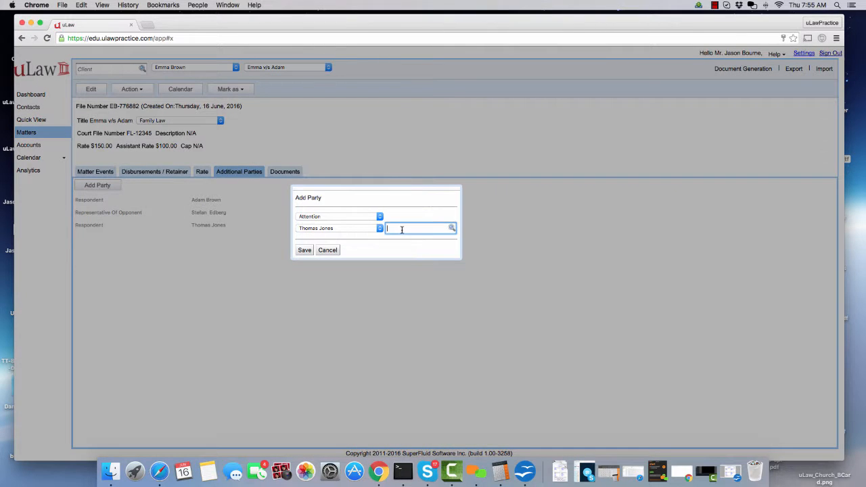
type("brown")
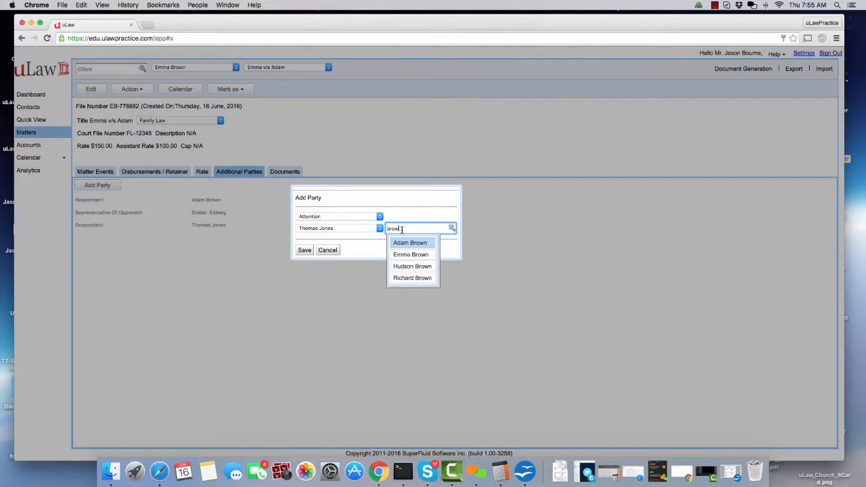
left_click(413, 266)
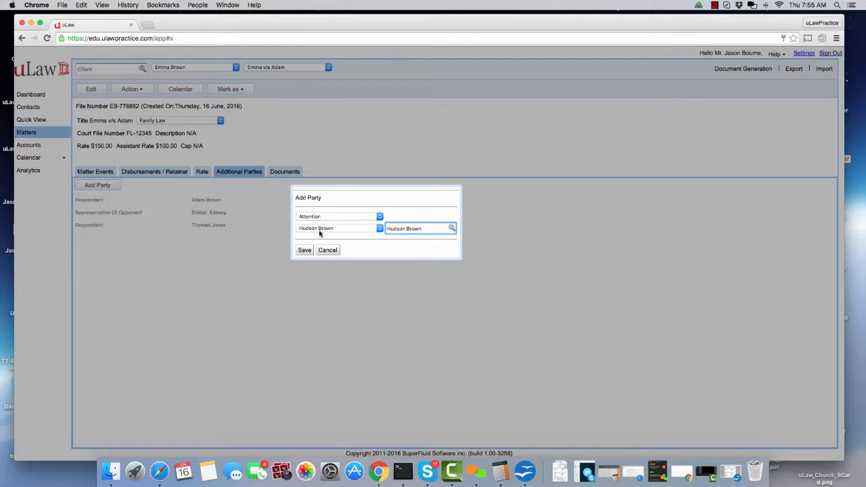
left_click(339, 216)
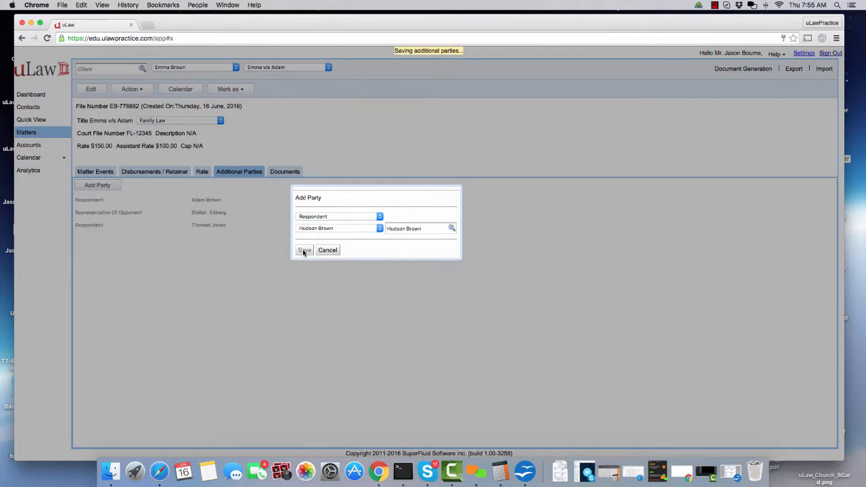
left_click(303, 250)
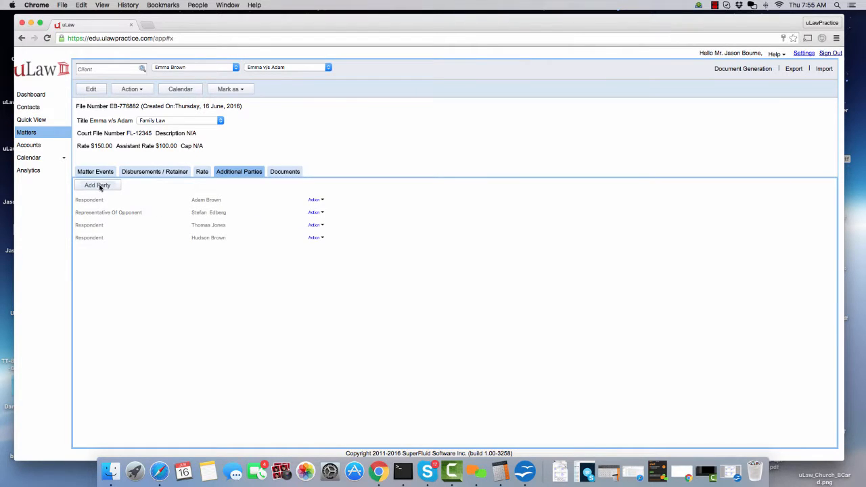
left_click(97, 185)
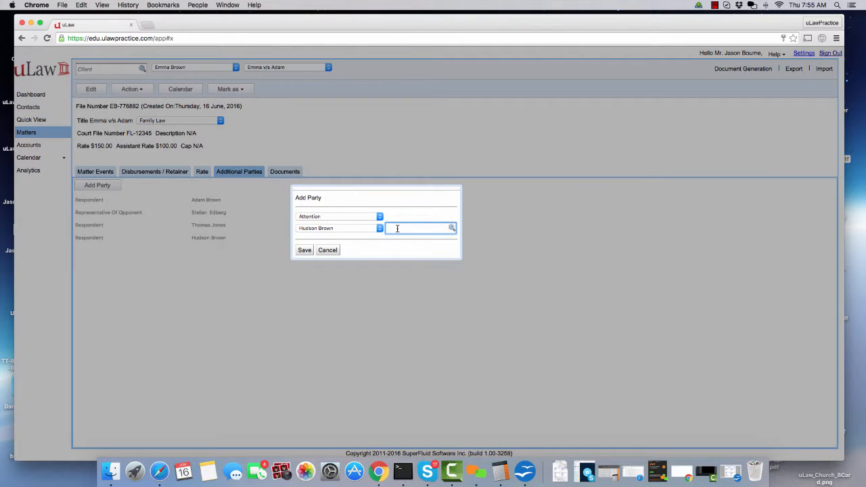
type("Chad Spell")
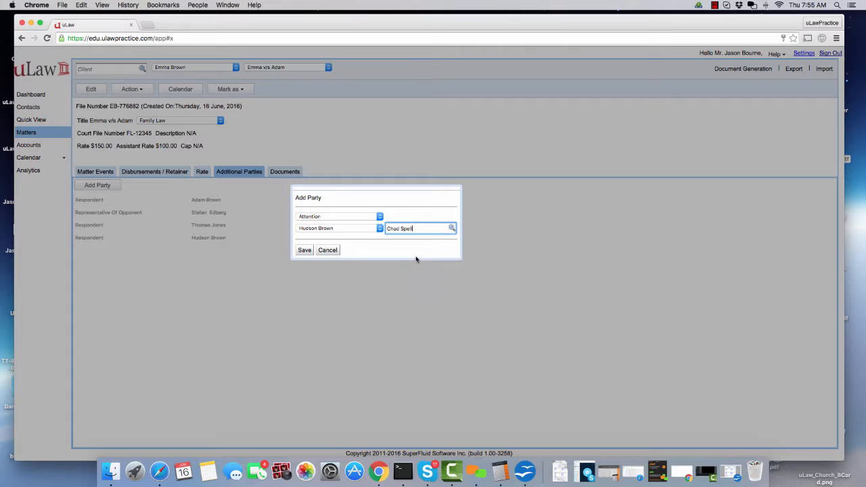
left_click(338, 216)
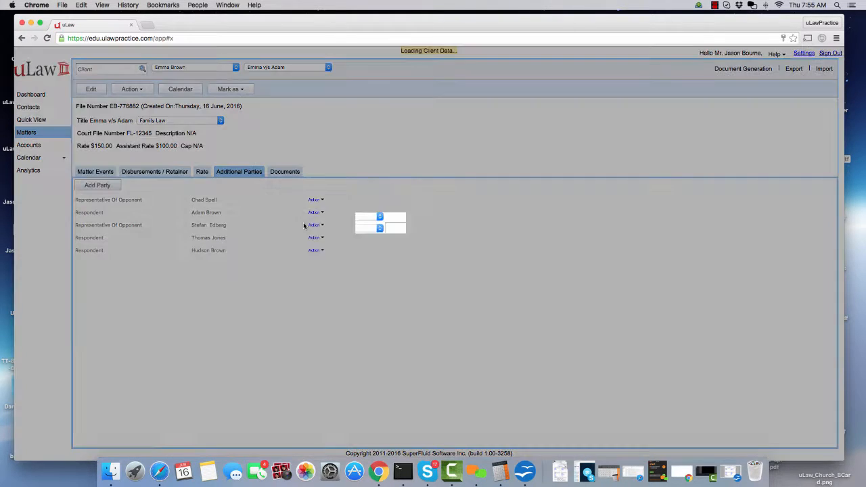
type("brd")
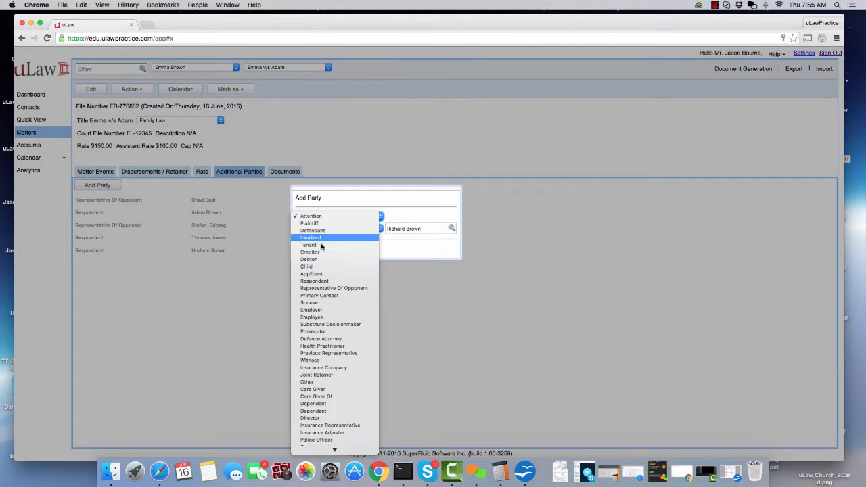
left_click(311, 274)
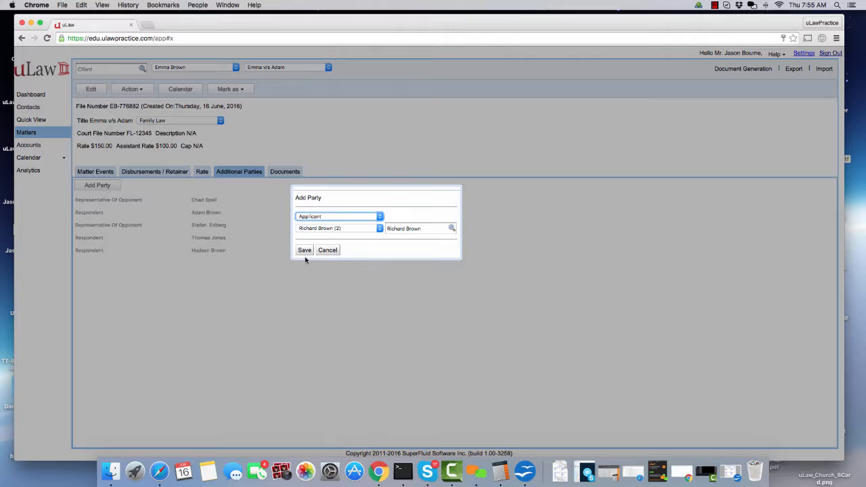
left_click(304, 250)
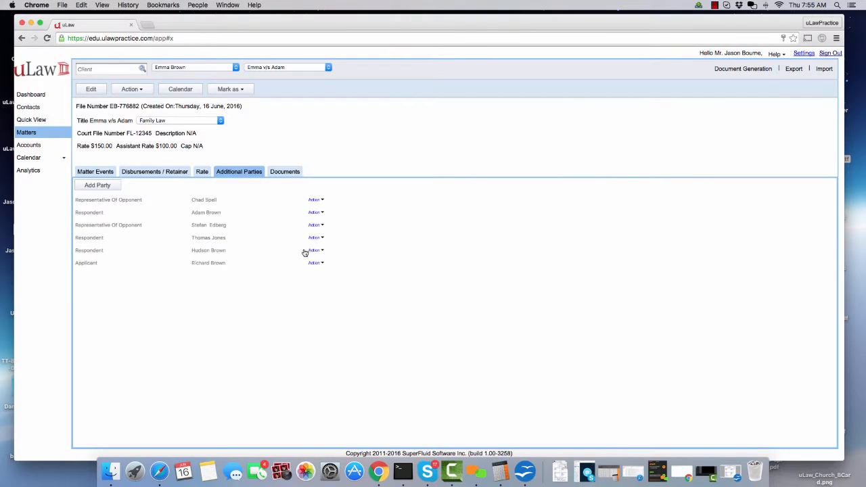
- Add Jason Bourne to the matter as a Representative
left_click(97, 185)
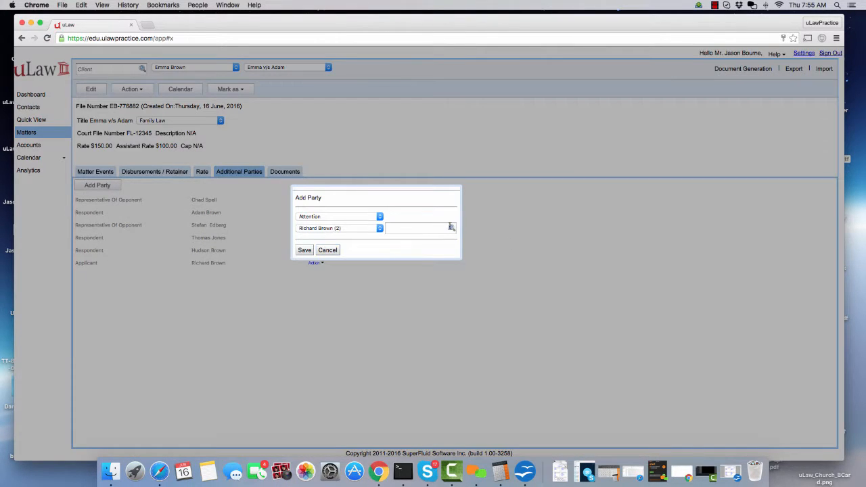
type("Jason")
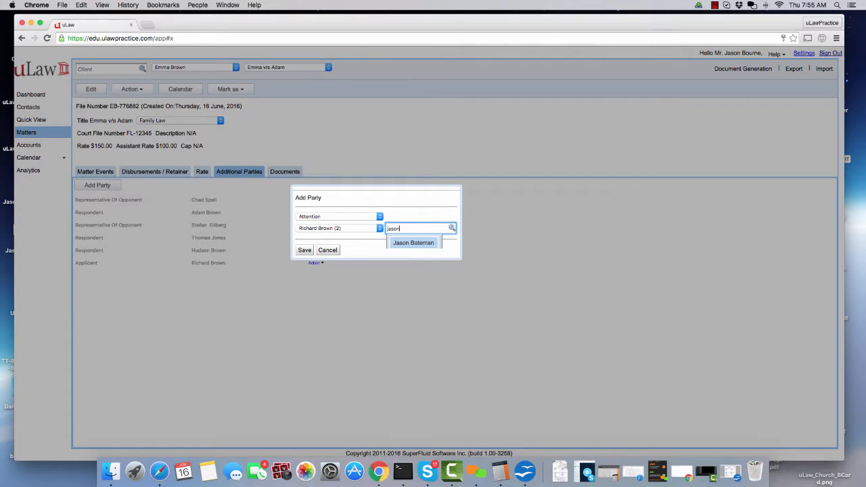
left_click(413, 243)
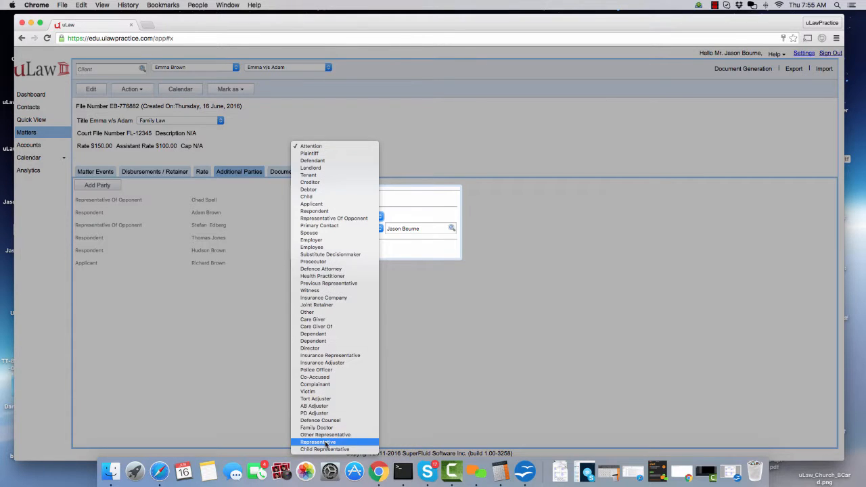
left_click(318, 442)
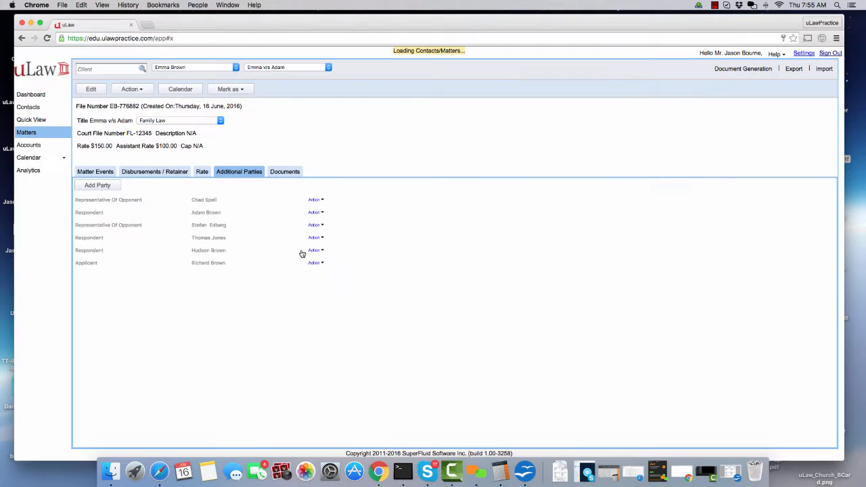
left_click(97, 185)
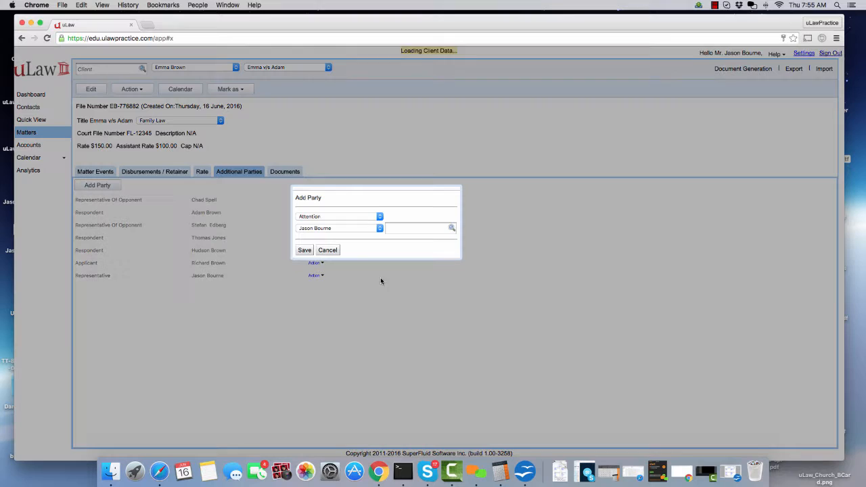
left_click(416, 228)
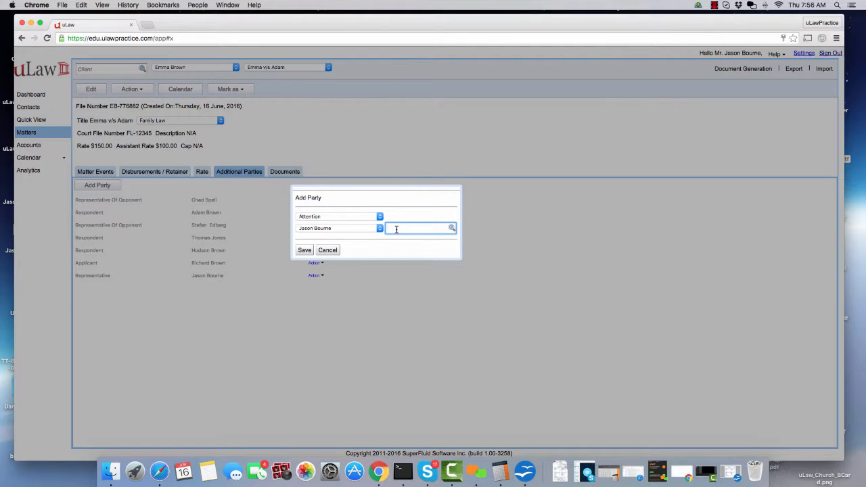
type("spel")
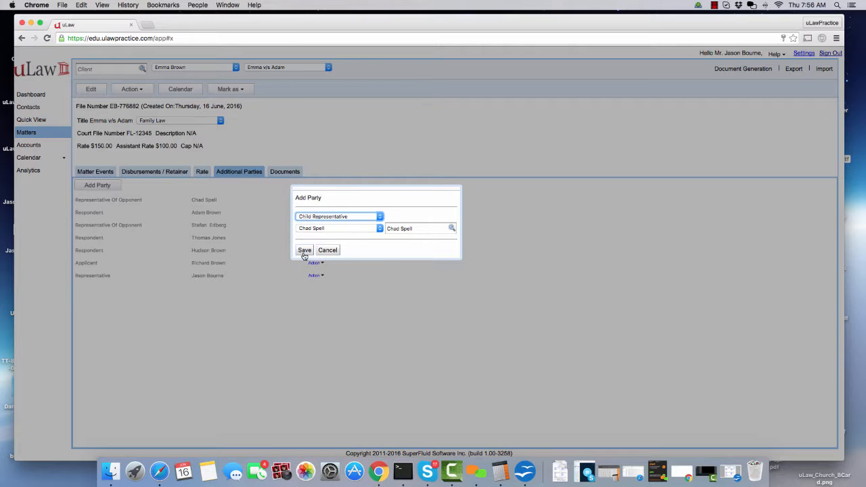
left_click(304, 249)
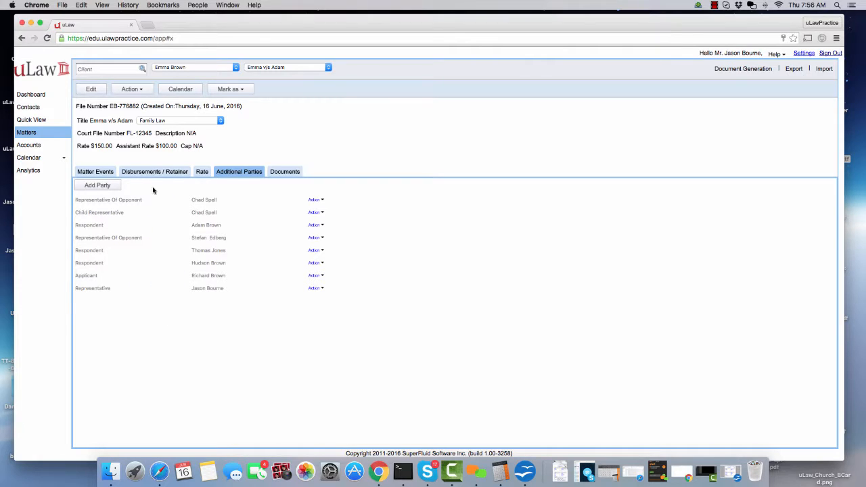
mouse_move(141, 319)
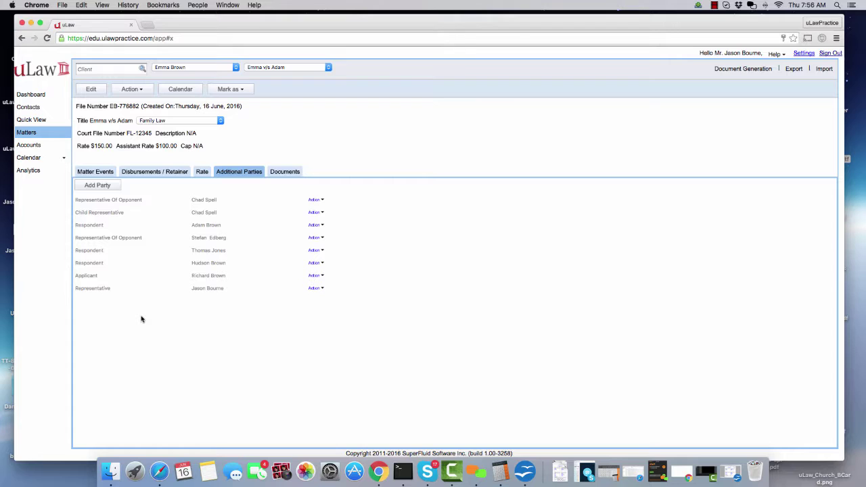
mouse_move(73, 305)
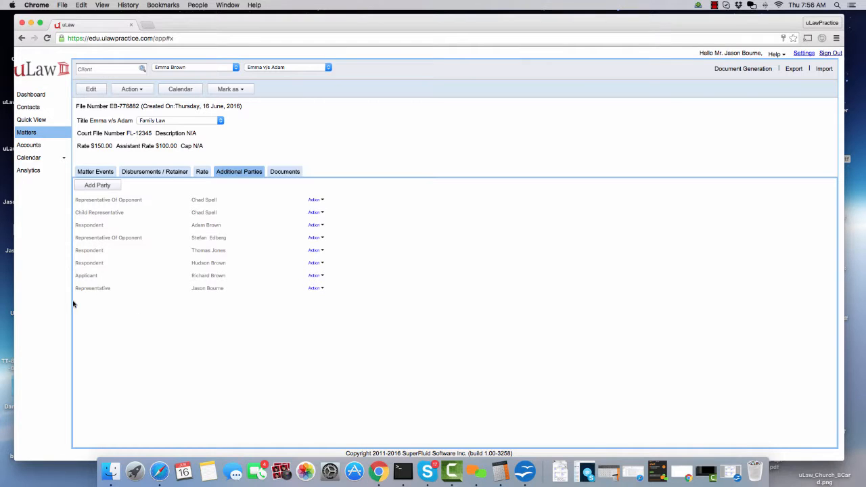
mouse_move(209, 275)
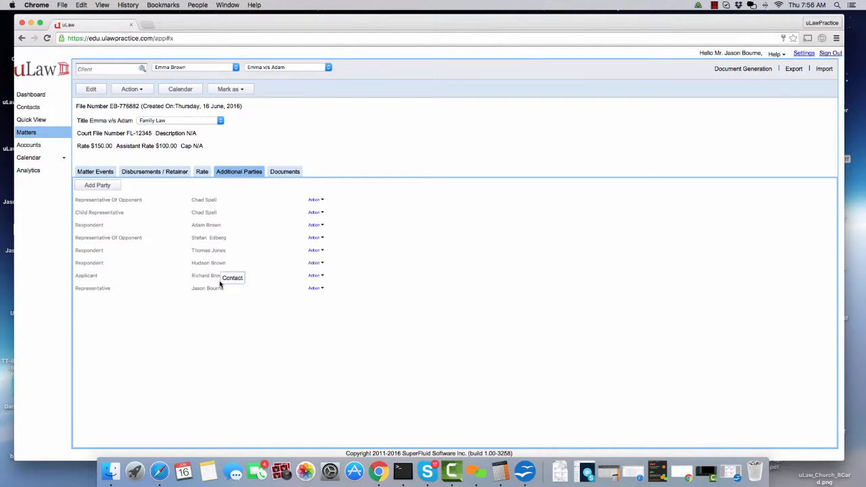
mouse_move(207, 294)
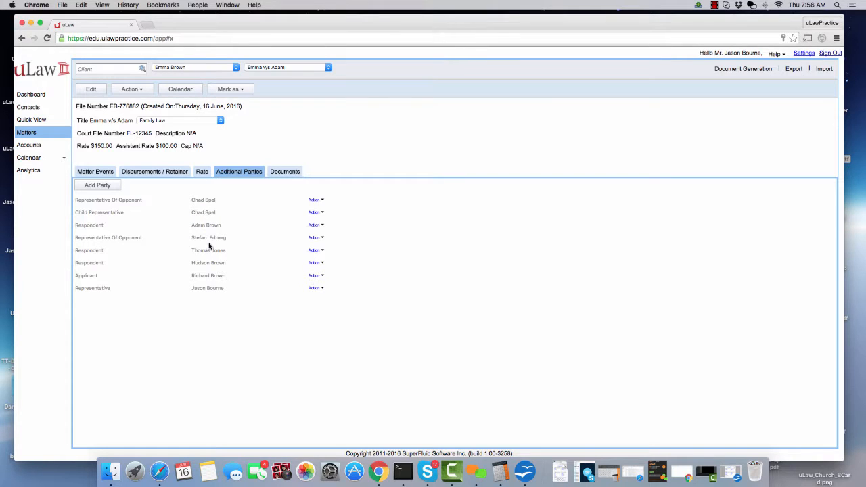
mouse_move(218, 259)
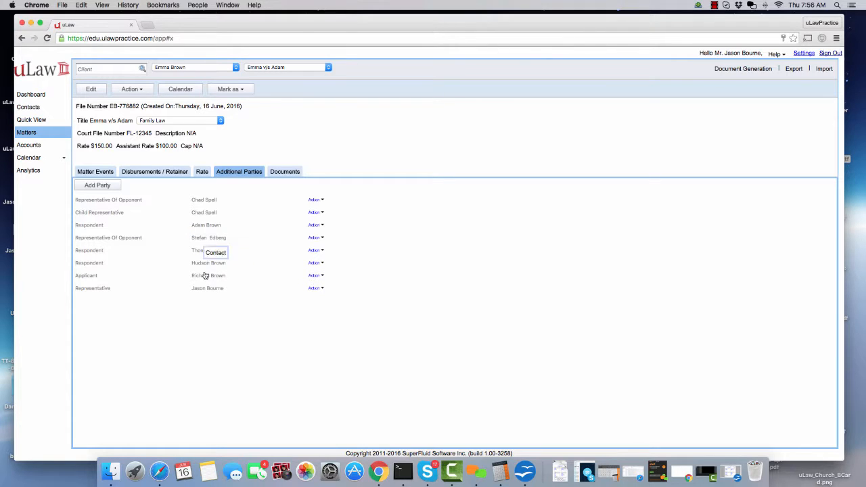
mouse_move(240, 285)
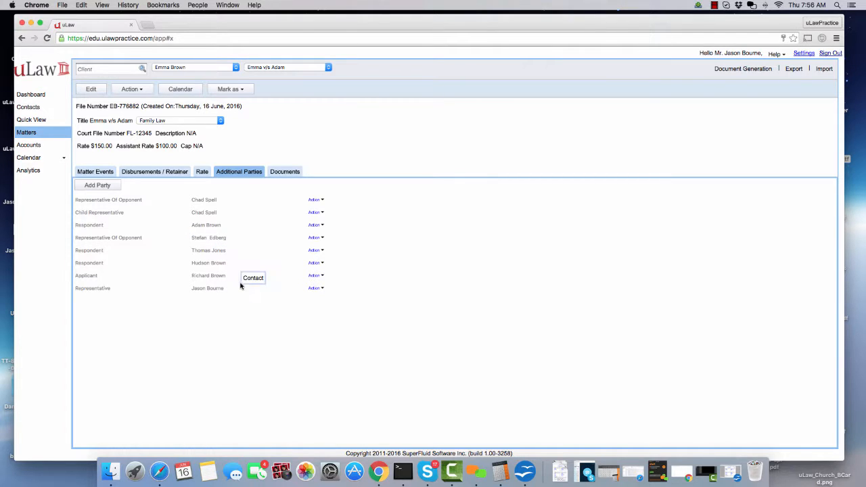
- Open Document Generation for the Emma v/s Adam matter
left_click(743, 68)
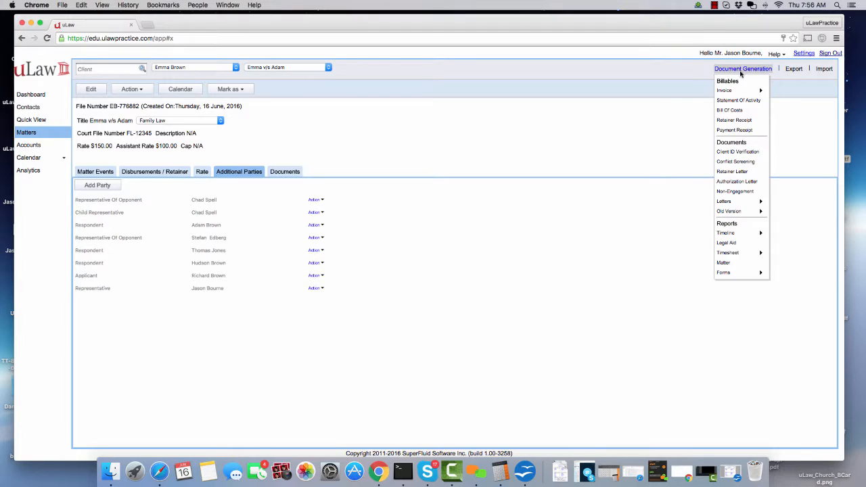
mouse_move(724, 272)
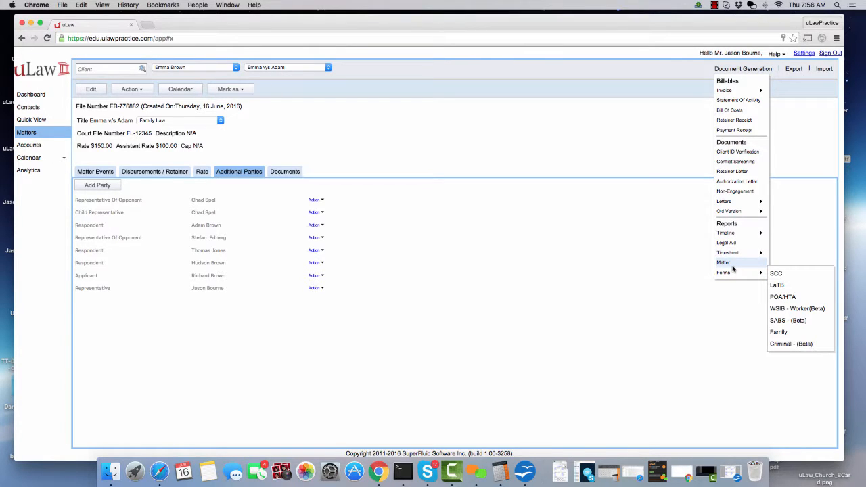
mouse_move(778, 332)
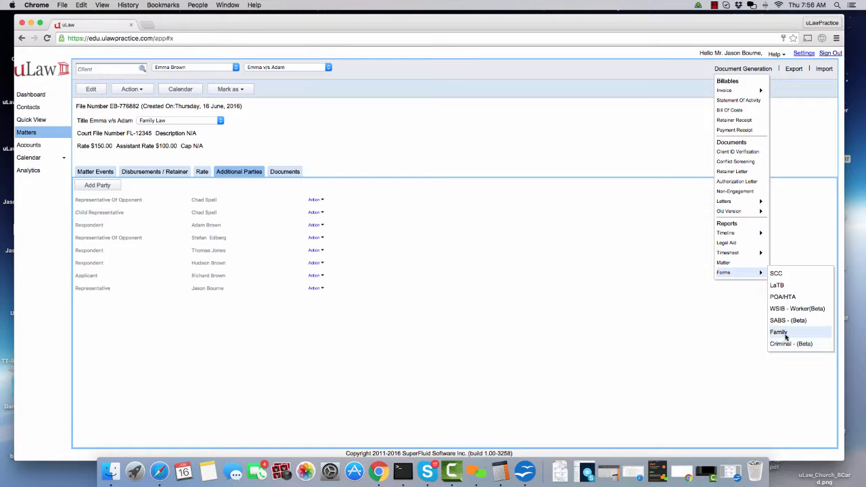
- Fill Family Form 4 with Ottawa Courthouse as court office and download it
left_click(779, 332)
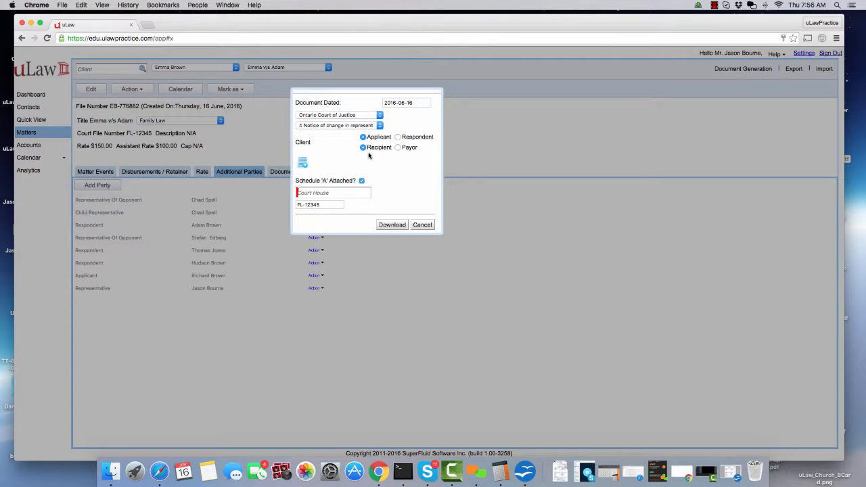
left_click(333, 192)
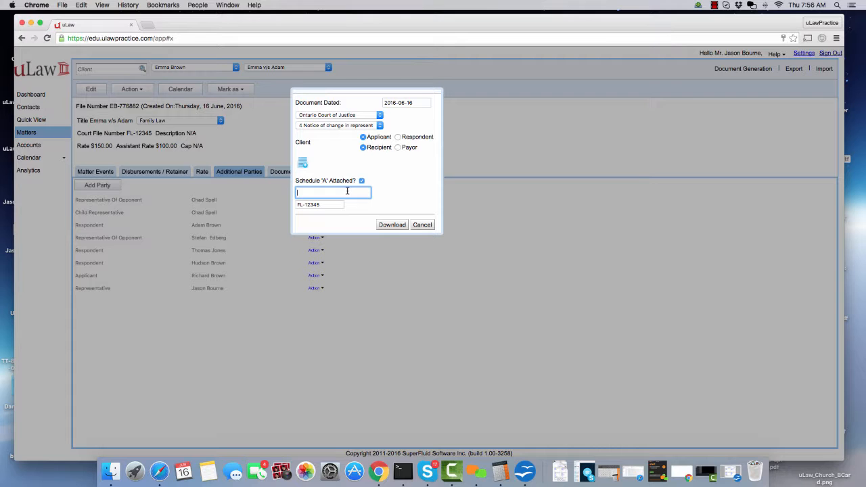
type("ott")
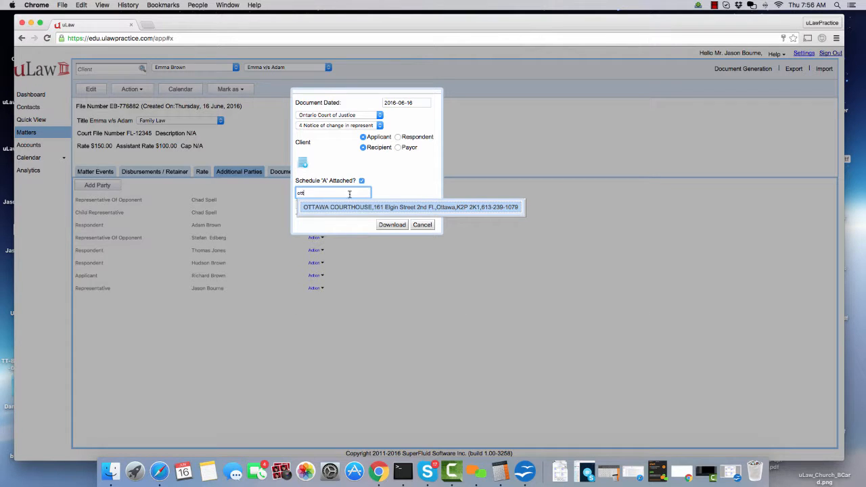
left_click(409, 208)
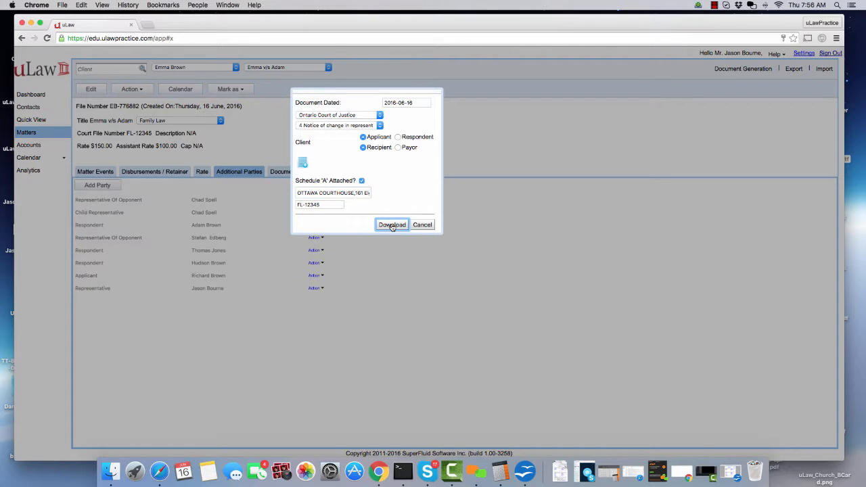
left_click(392, 224)
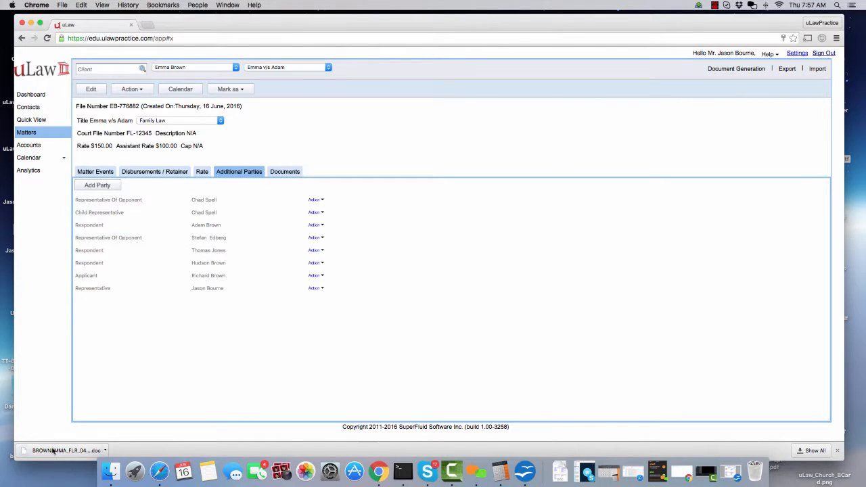
- Open the downloaded Form 4 .doc past the macro warning and scroll through its parties
left_click(61, 450)
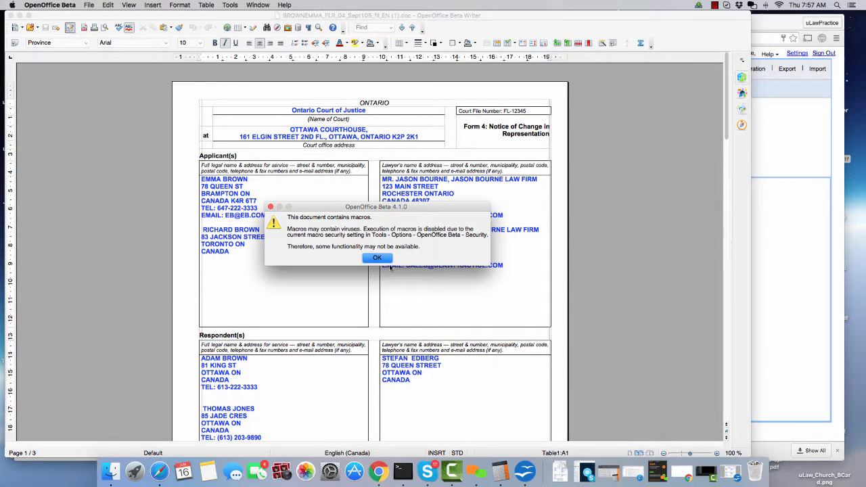
left_click(377, 258)
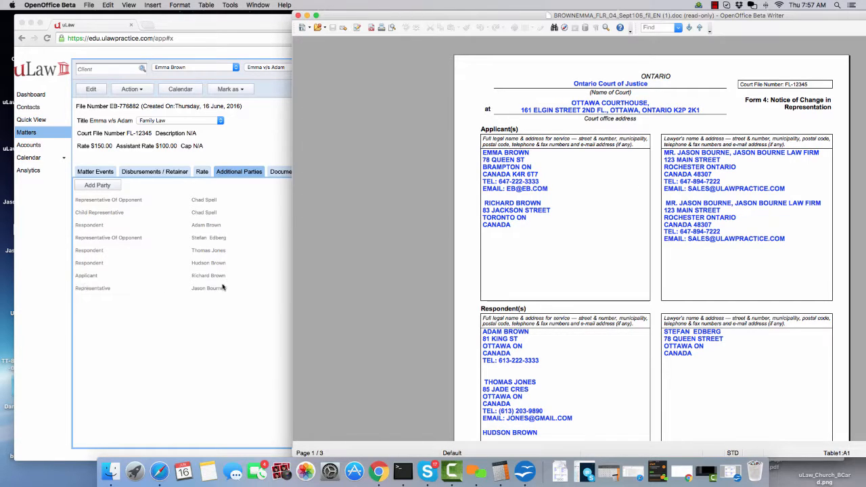
mouse_move(209, 283)
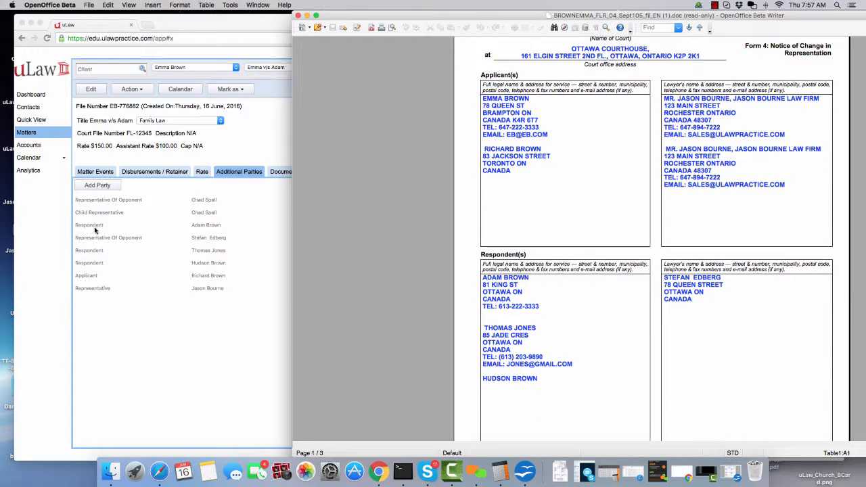
mouse_move(129, 246)
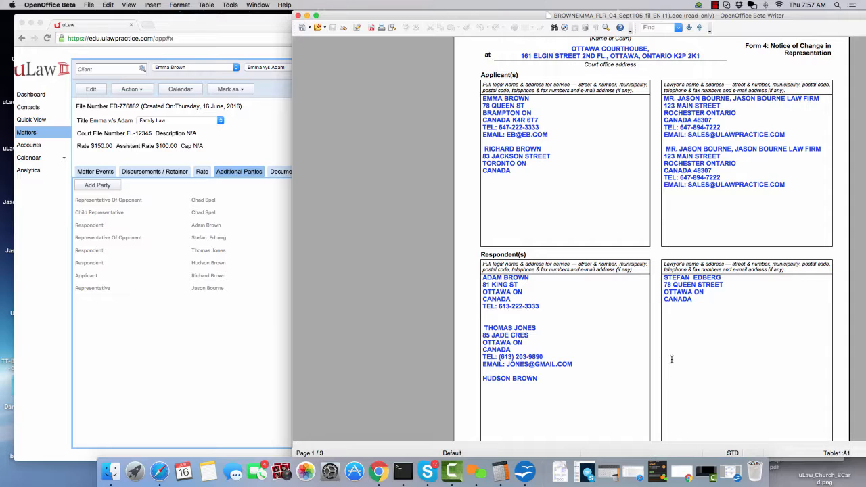
scroll("down", 3)
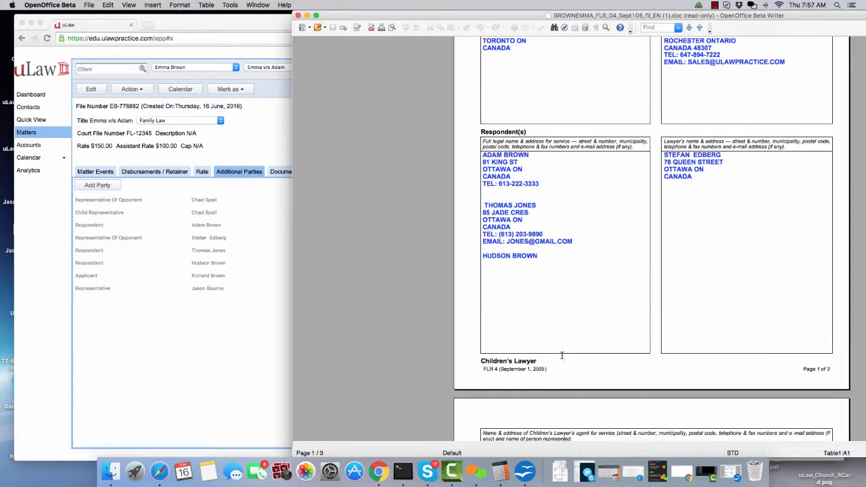
scroll("down", 3)
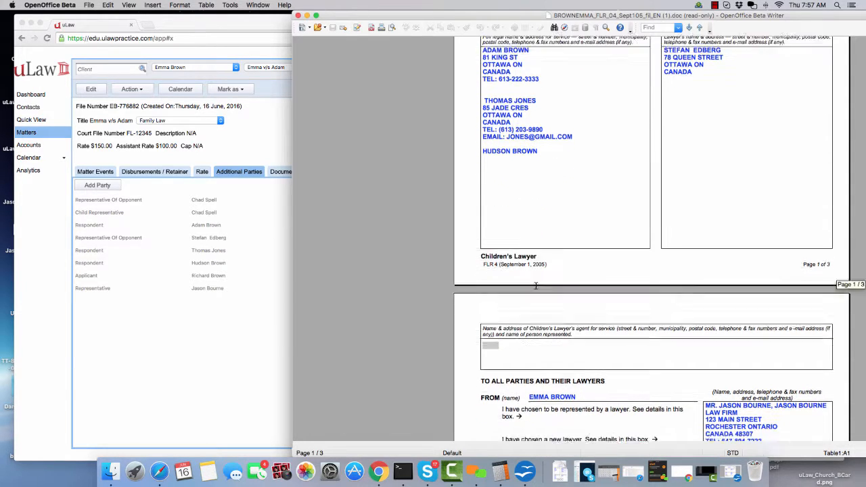
scroll("down", 3)
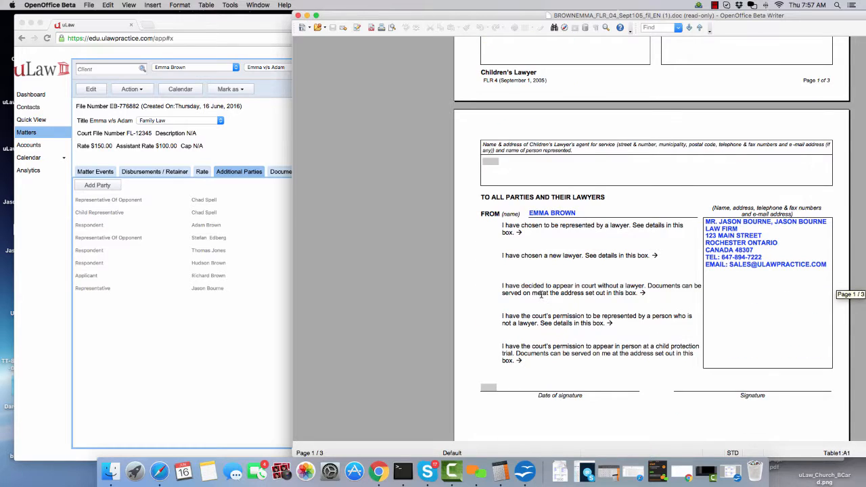
scroll("down", 3)
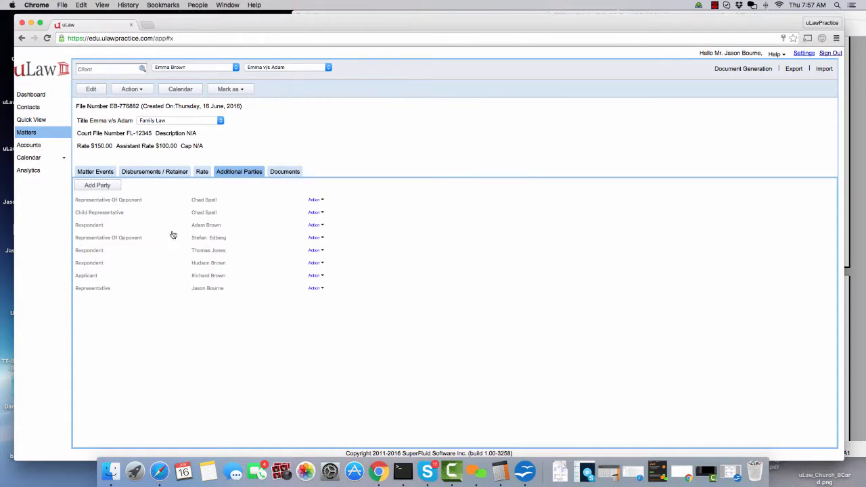
mouse_move(115, 213)
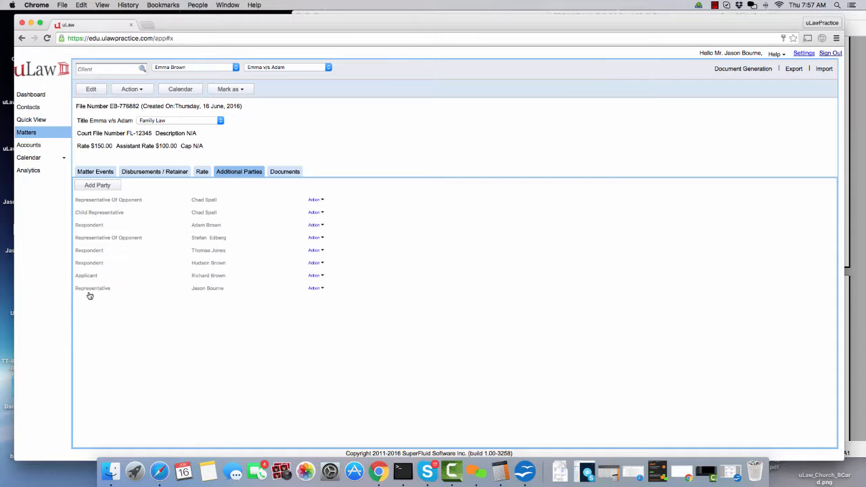
mouse_move(207, 285)
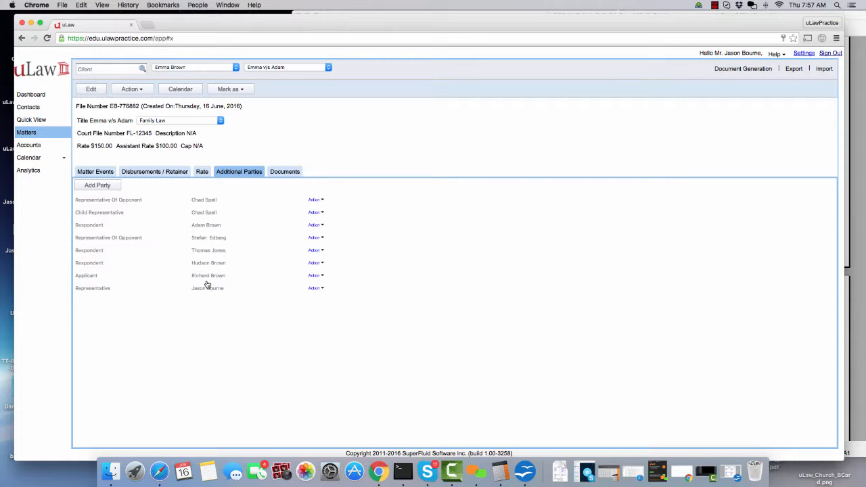